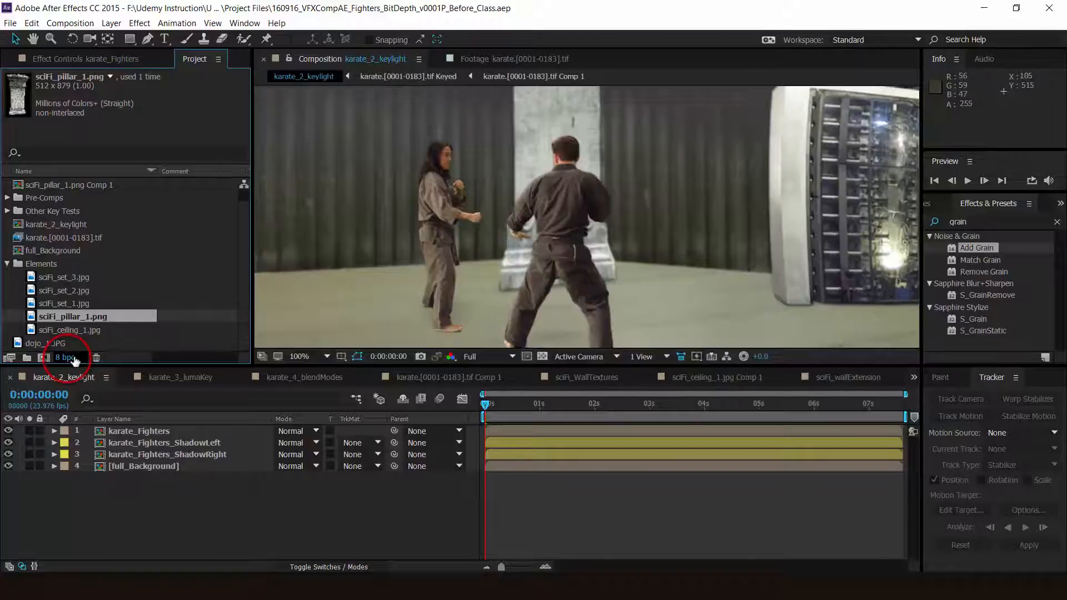
pyautogui.moveTo(64, 357)
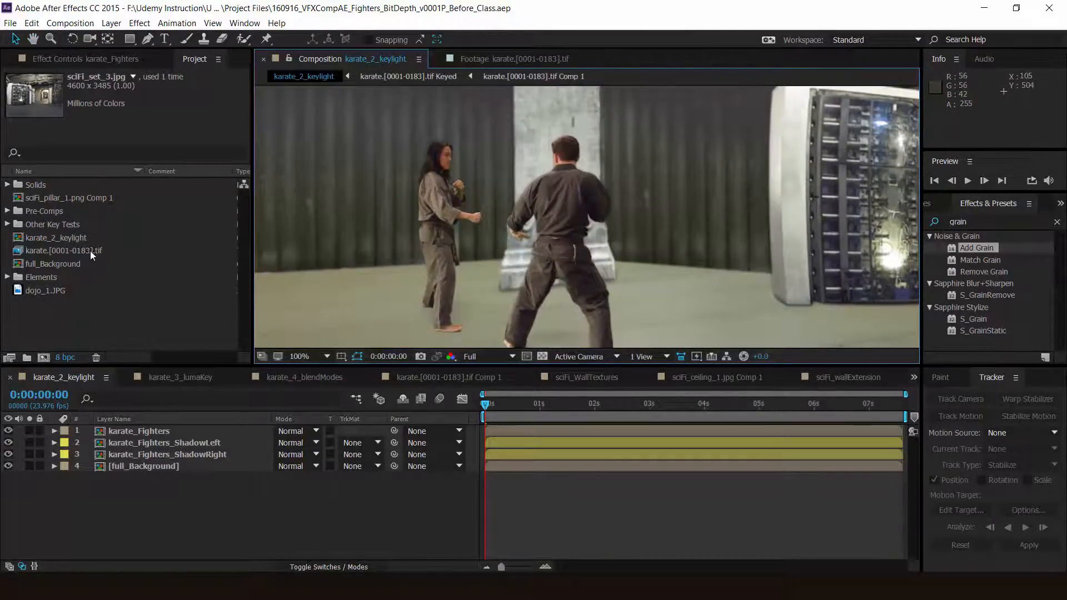
# Inspect the karate footage sequence's Interpret Footage color management settings, leaving them unchanged.
pyautogui.rightClick(64, 250)
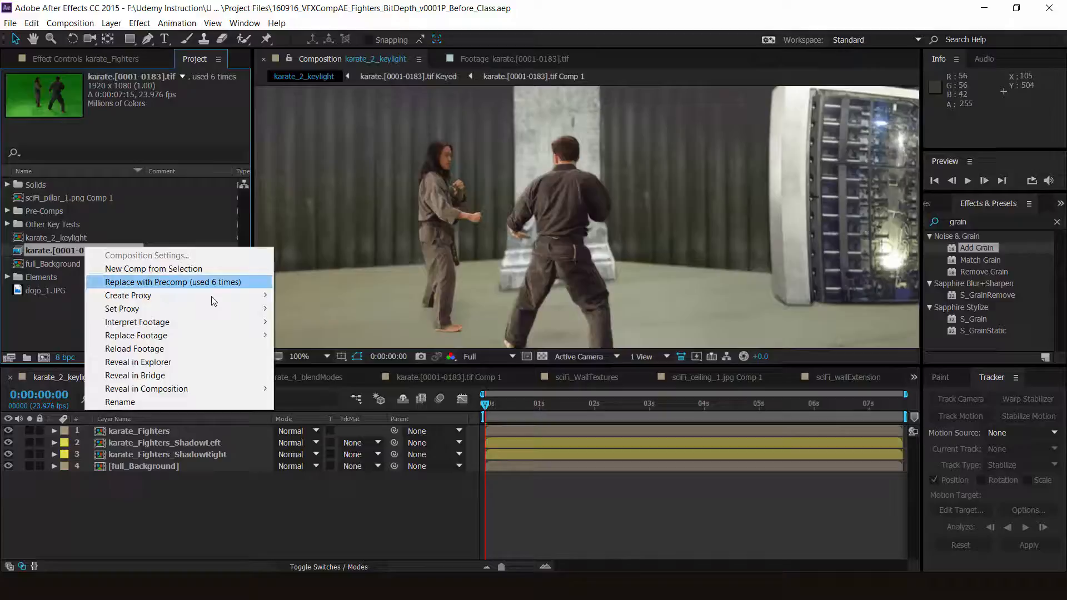
pyautogui.moveTo(137, 323)
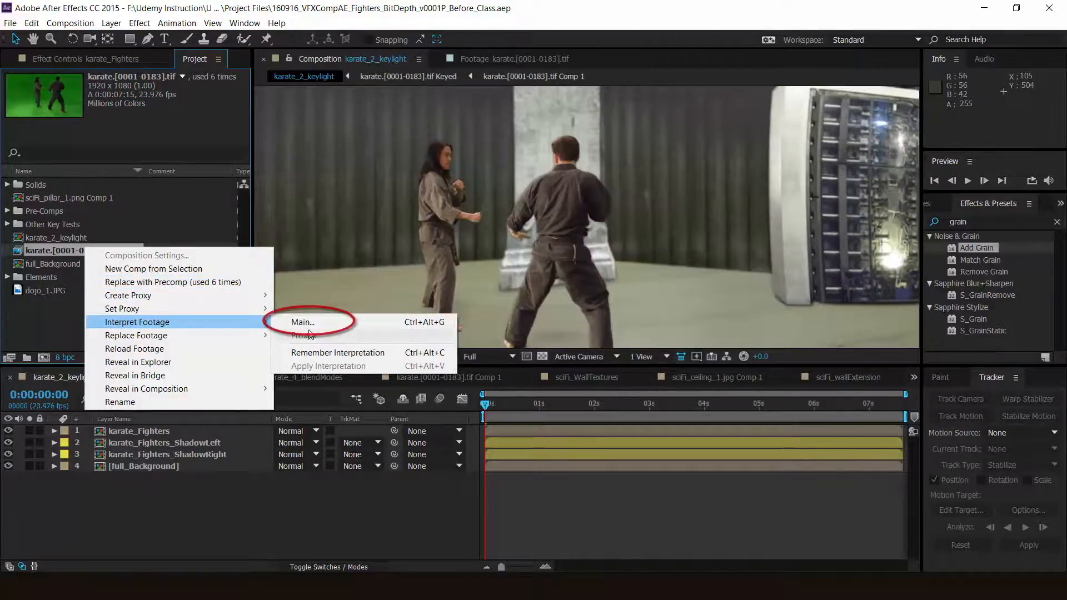
pyautogui.click(301, 322)
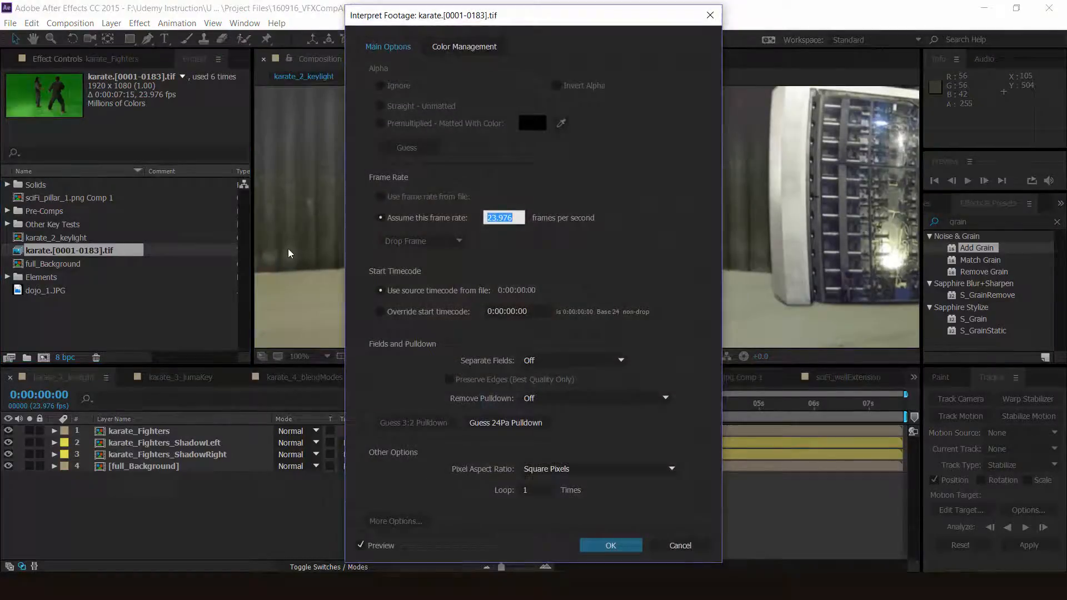
pyautogui.click(465, 46)
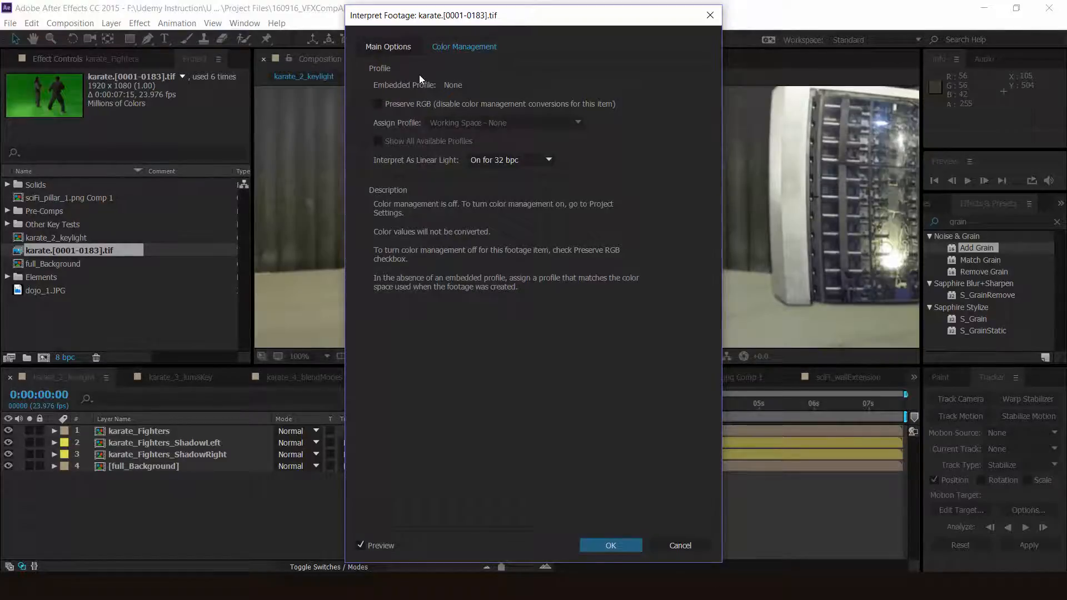
pyautogui.click(610, 544)
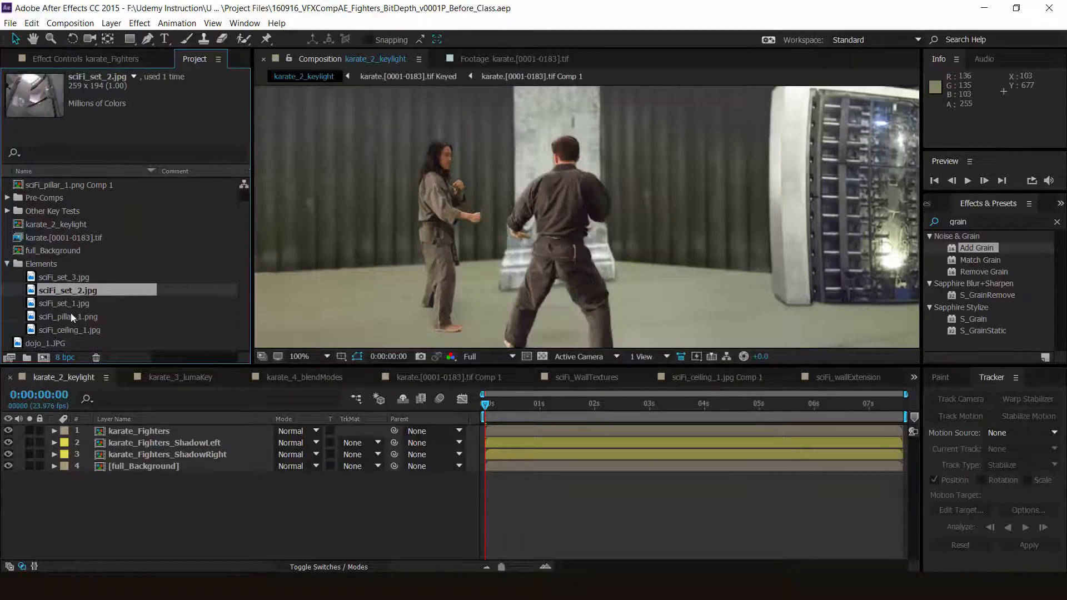
# Inspect the sciFi_pillar_1.png image's color management settings, leaving them unchanged.
pyautogui.rightClick(68, 317)
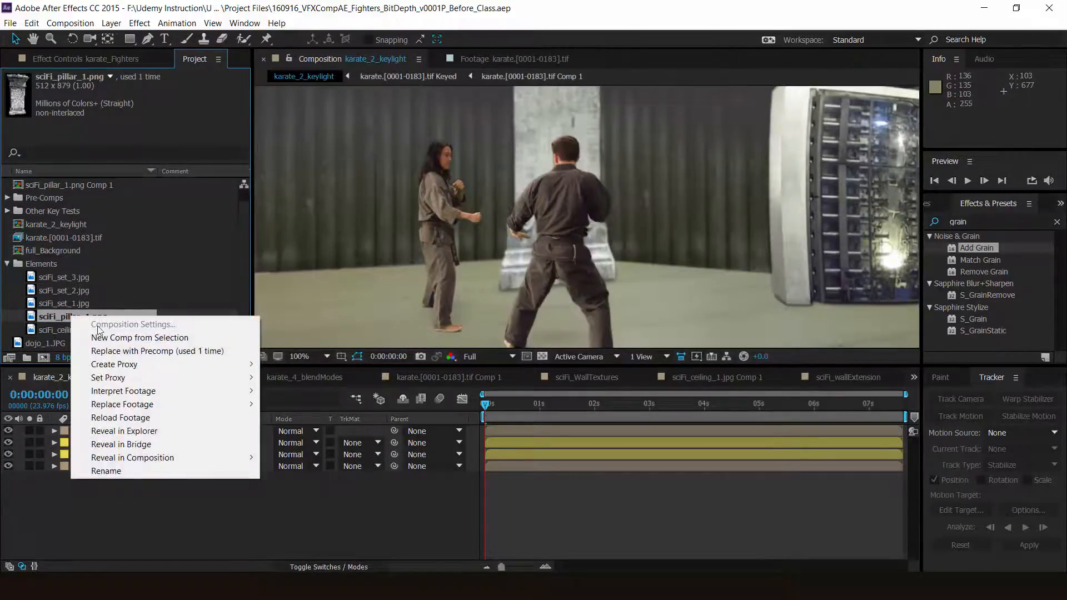
pyautogui.moveTo(124, 390)
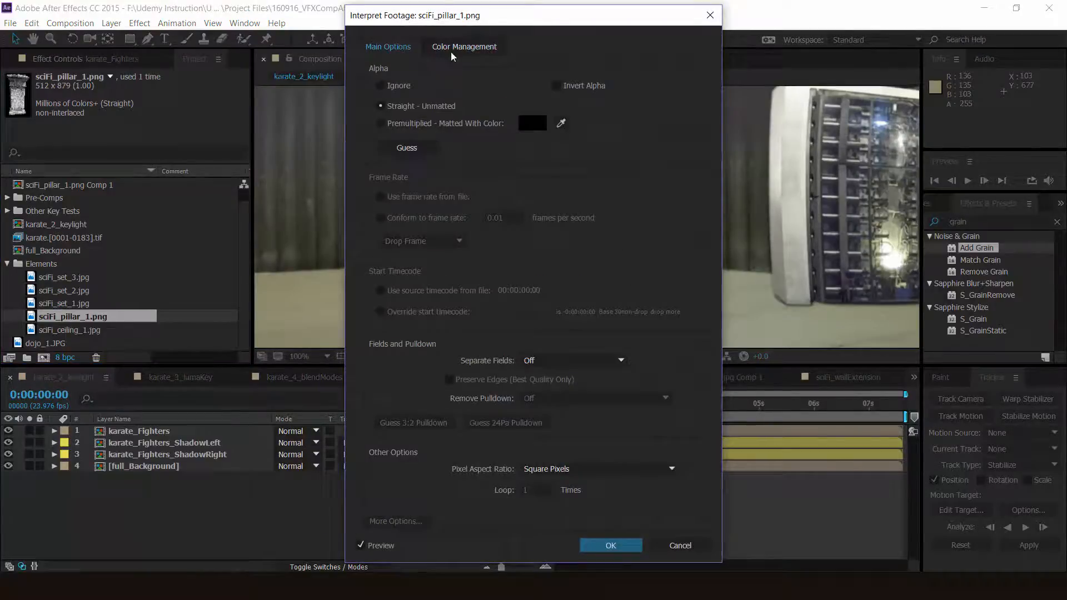
pyautogui.click(464, 47)
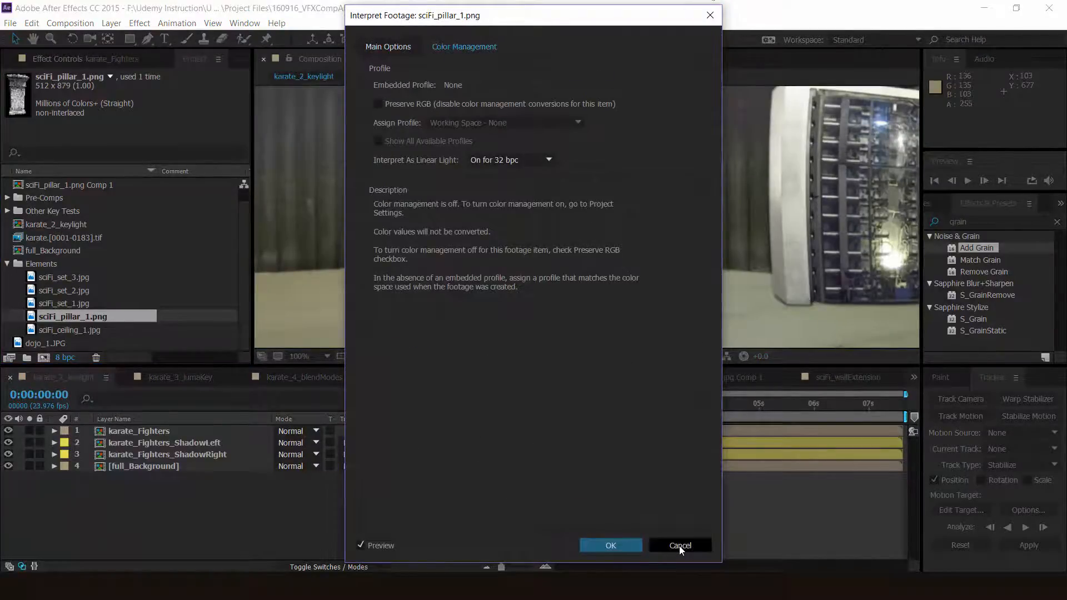
pyautogui.click(679, 544)
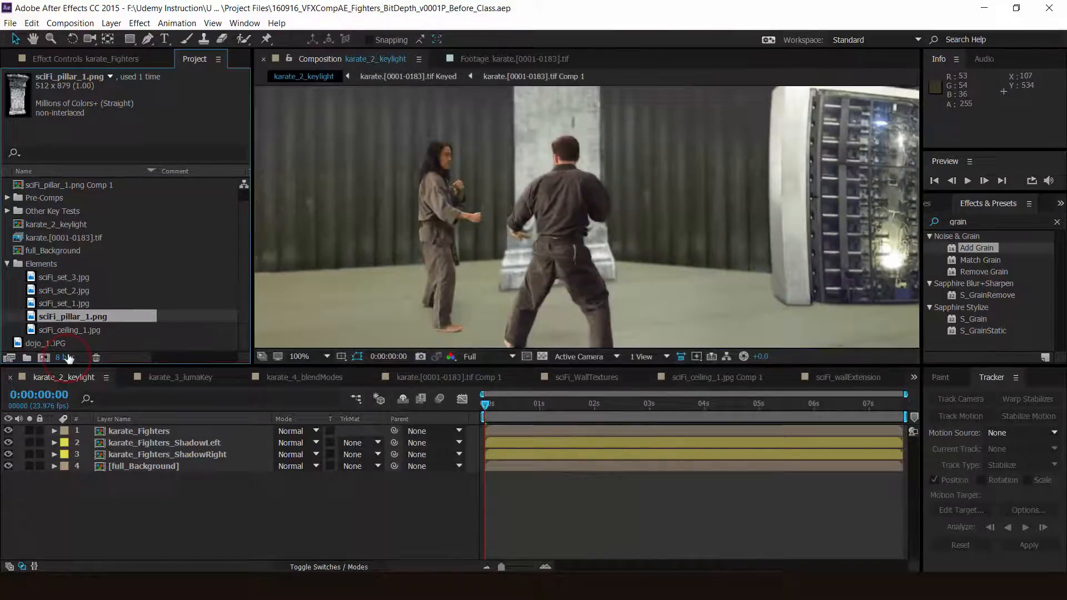
# Set the project to 16 bits per channel with an sRGB IEC61966-2.1 working space.
pyautogui.click(65, 357)
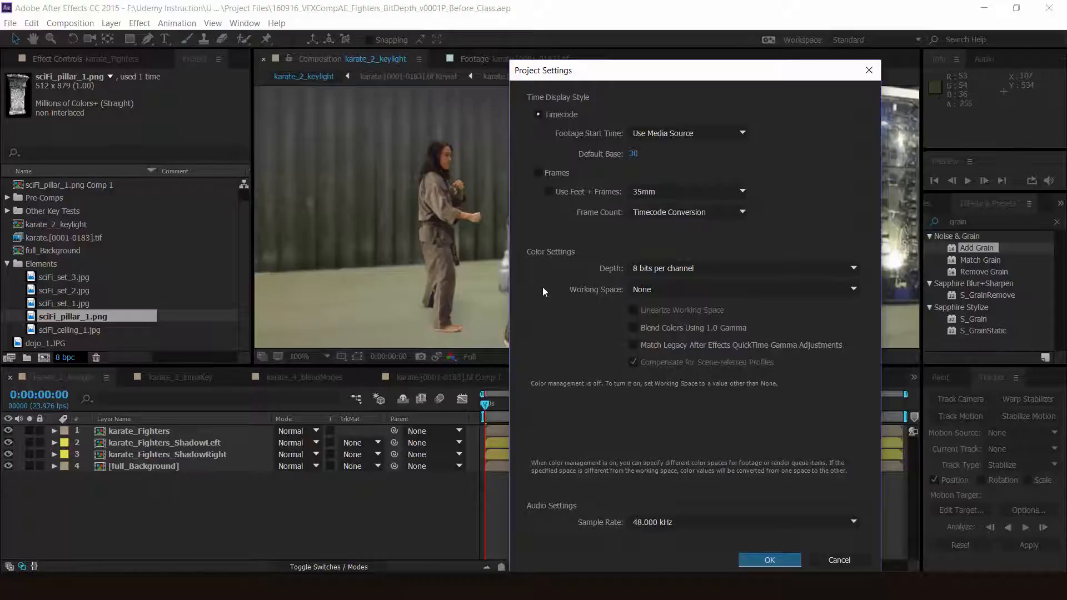
pyautogui.click(741, 268)
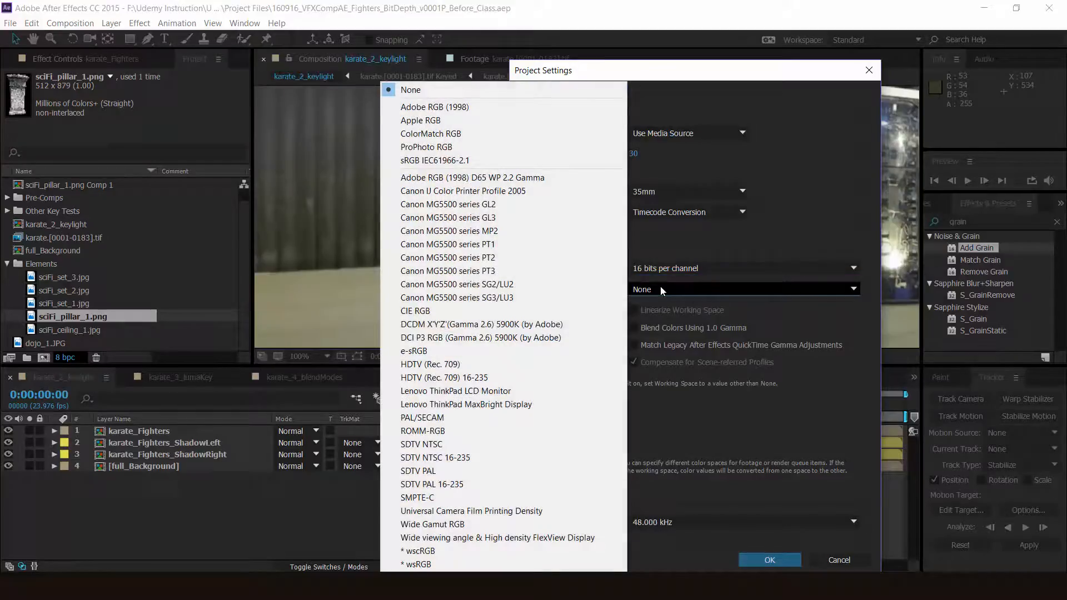
pyautogui.click(435, 160)
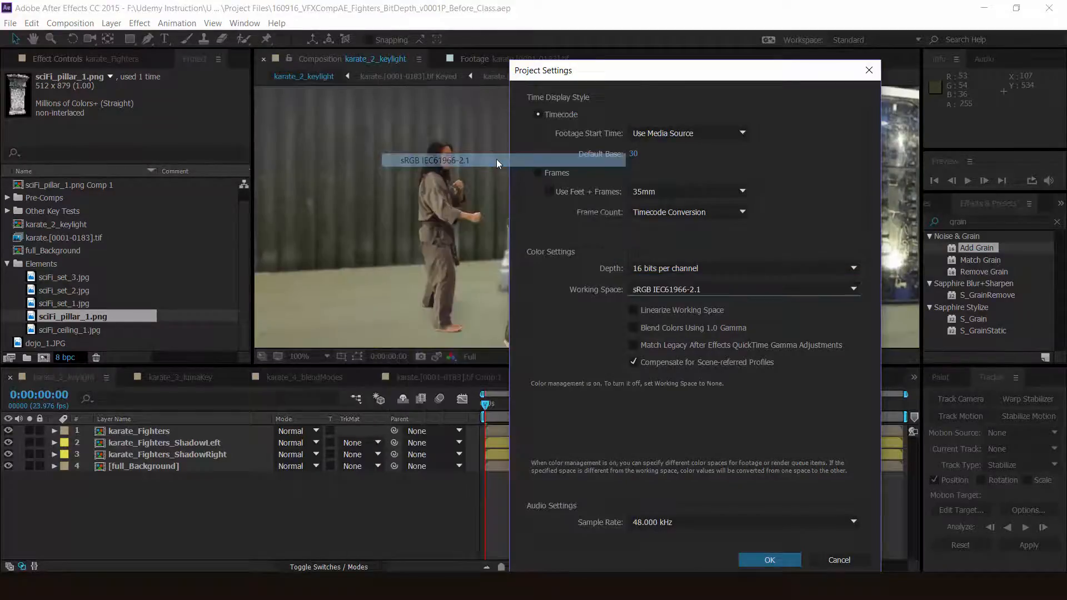
pyautogui.moveTo(694, 302)
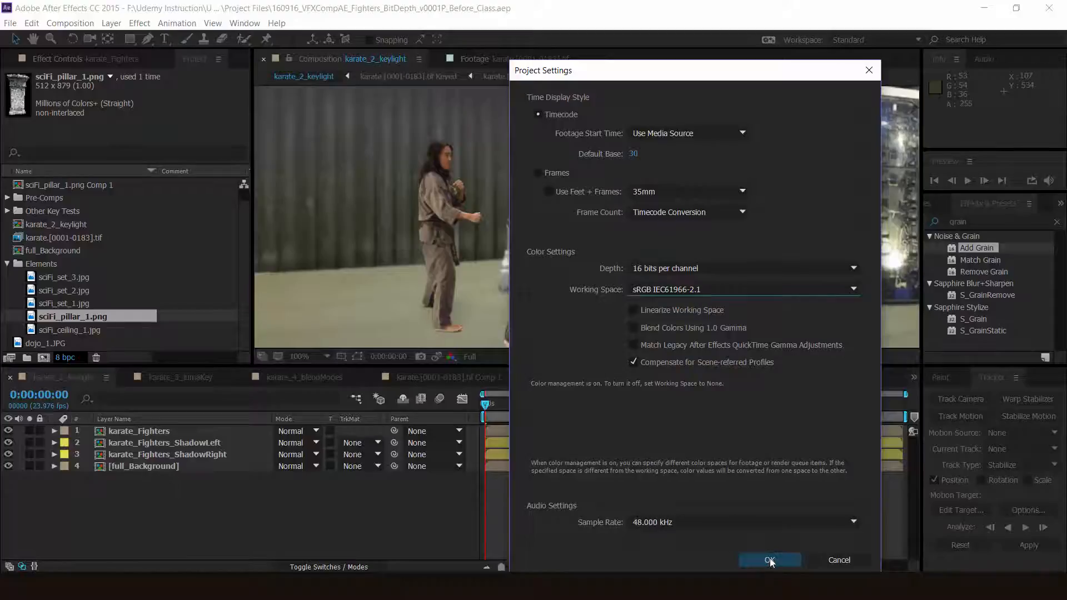
pyautogui.click(769, 559)
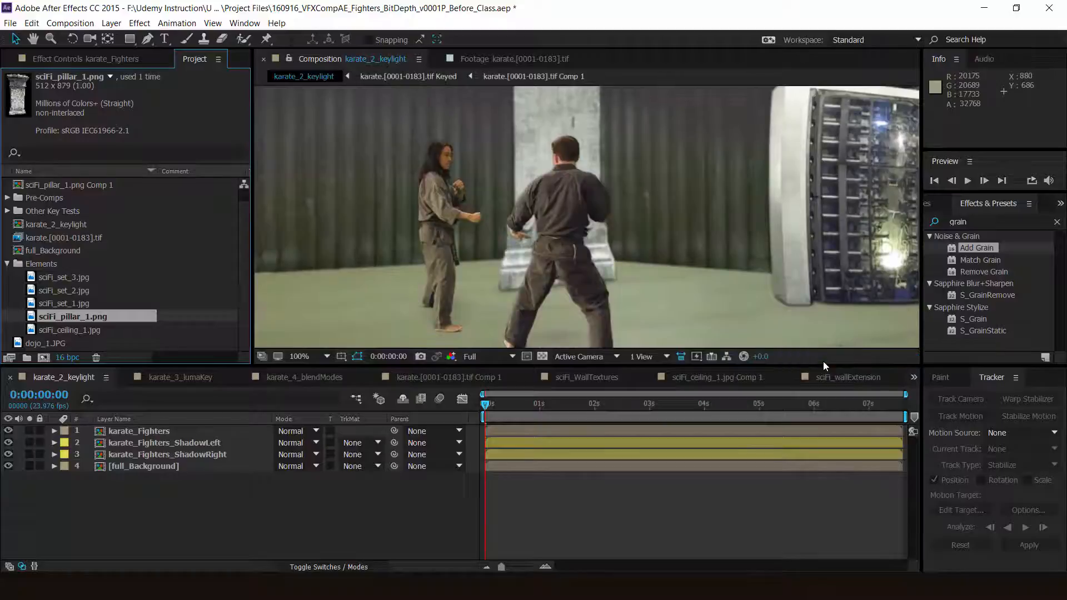
pyautogui.click(65, 357)
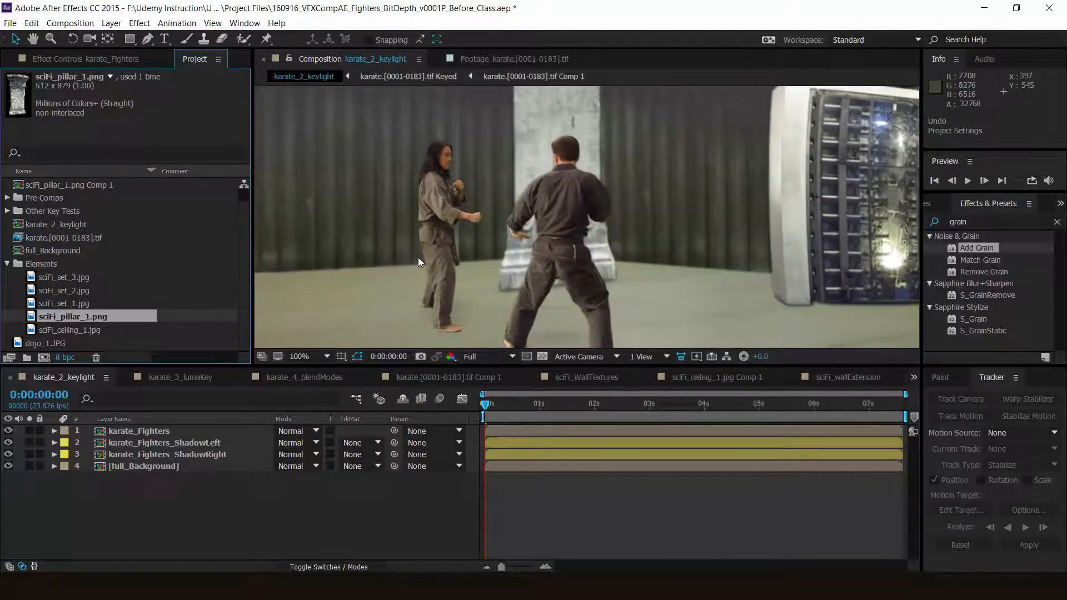
pyautogui.click(66, 357)
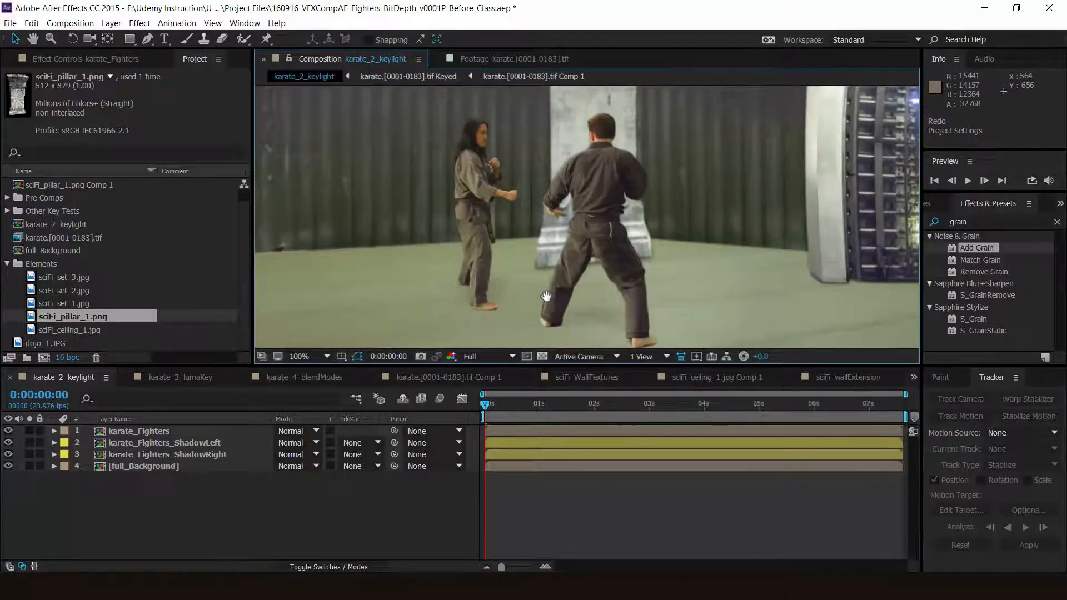
pyautogui.click(316, 355)
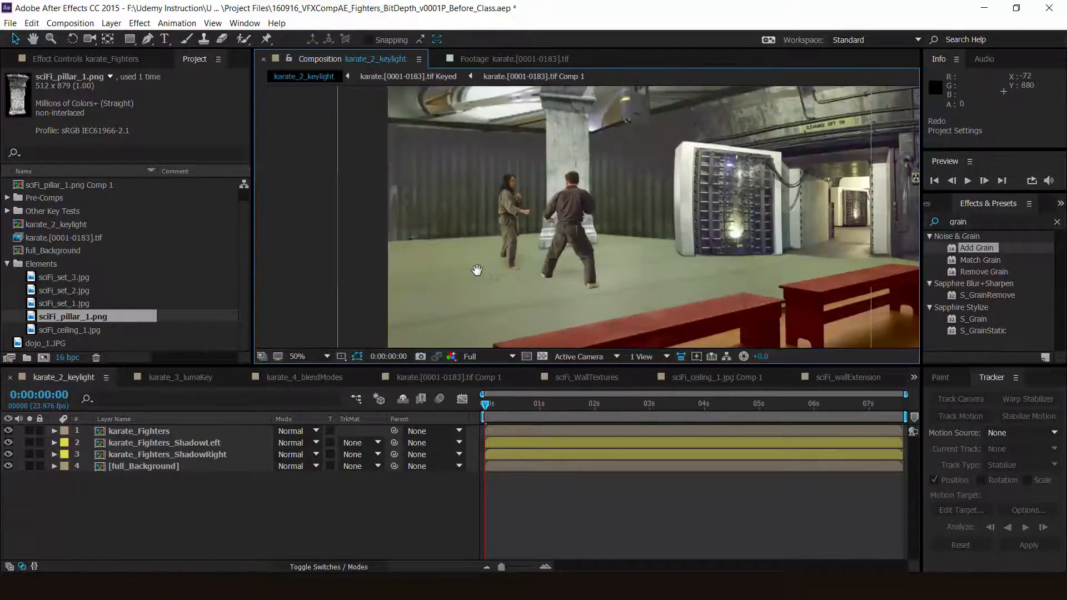
pyautogui.click(298, 356)
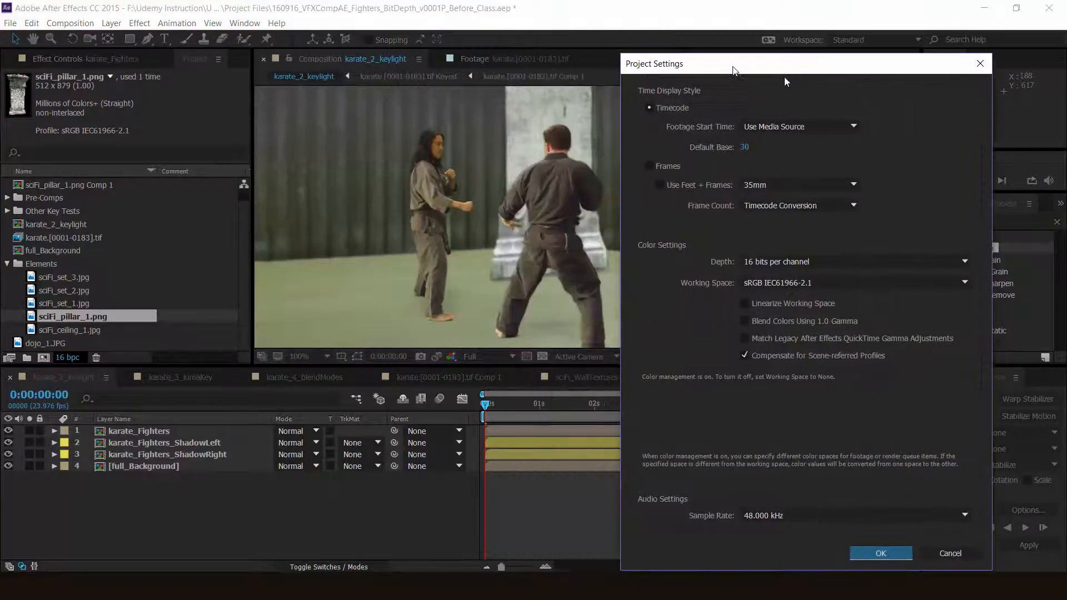
pyautogui.click(853, 283)
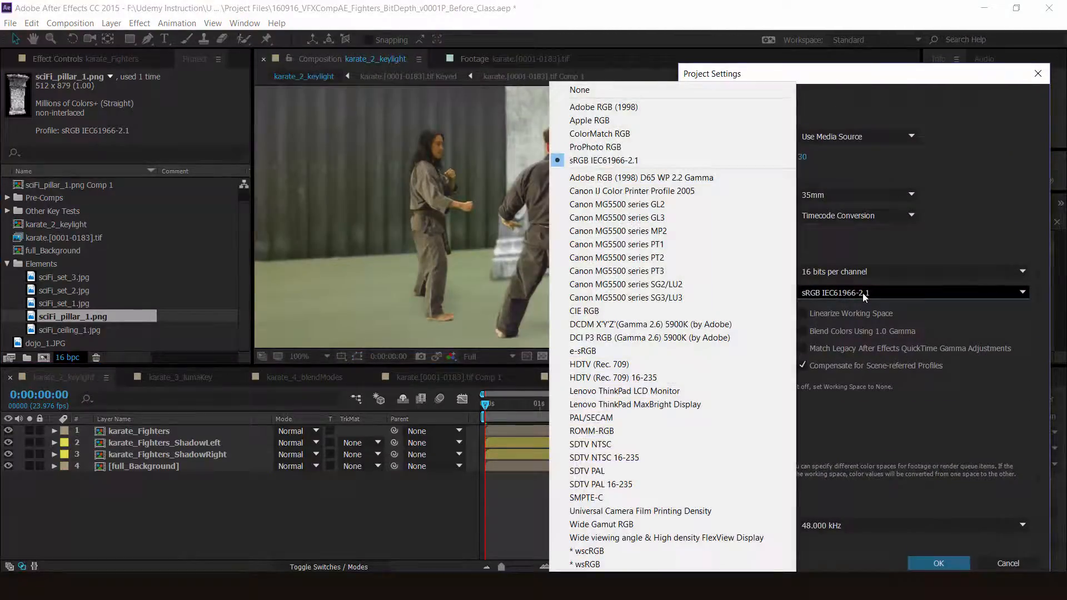
pyautogui.click(602, 107)
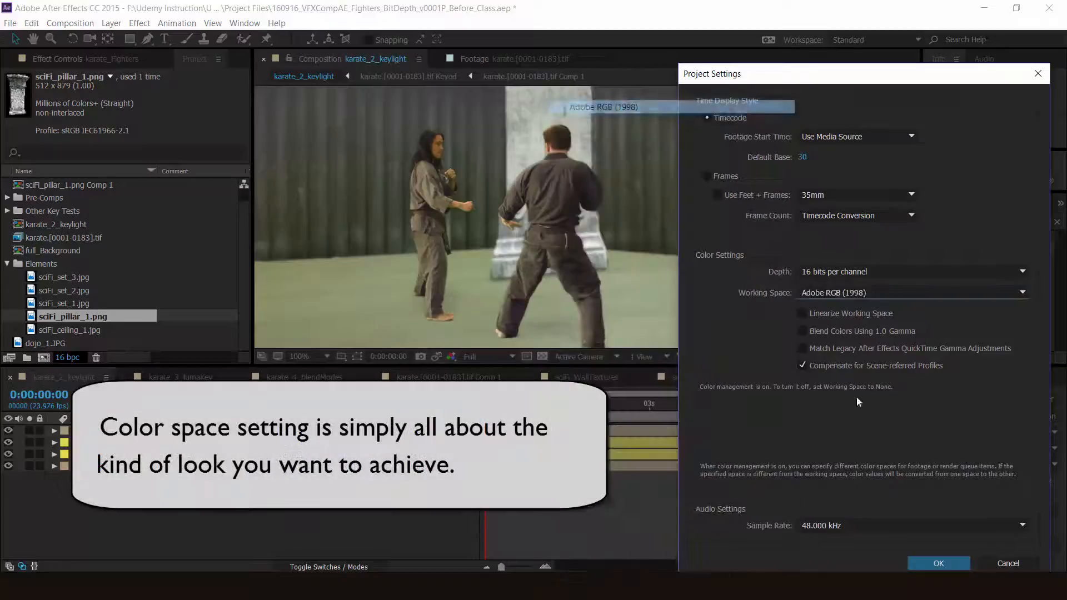
pyautogui.click(938, 563)
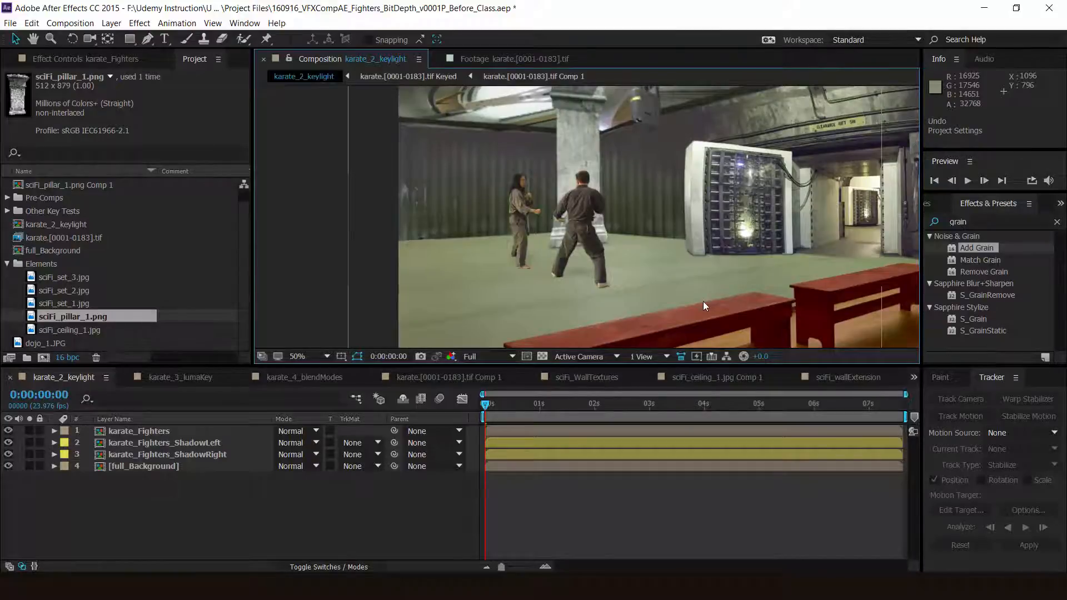
pyautogui.click(296, 356)
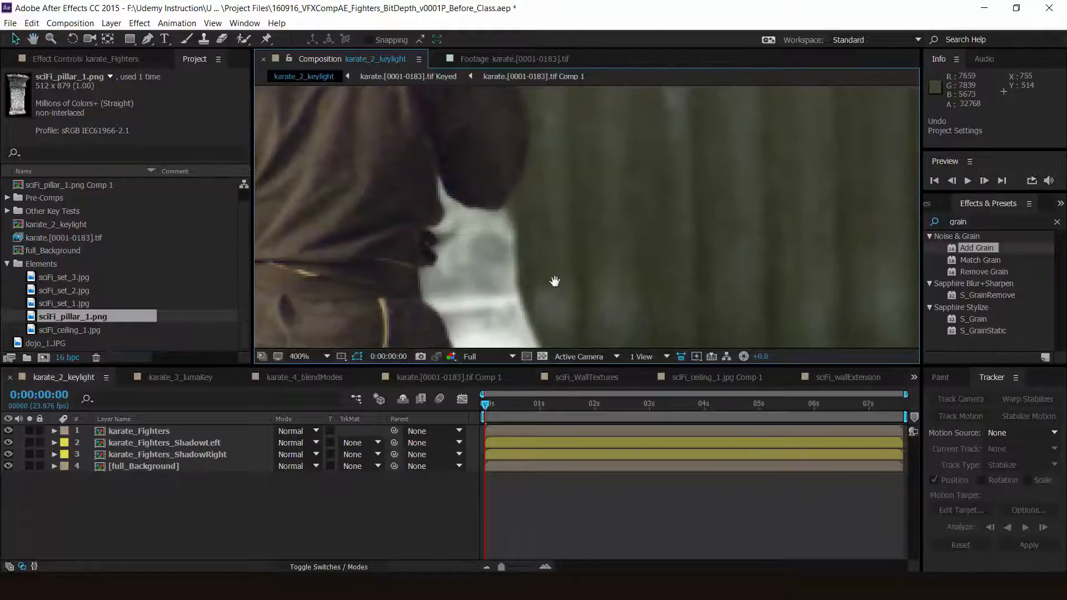
pyautogui.click(67, 357)
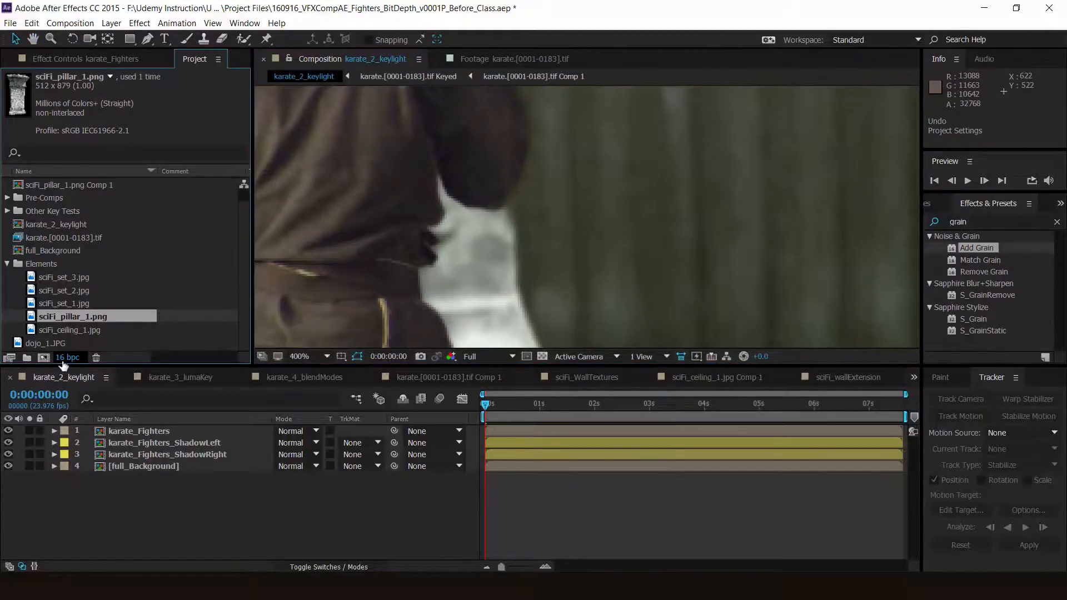
pyautogui.click(68, 356)
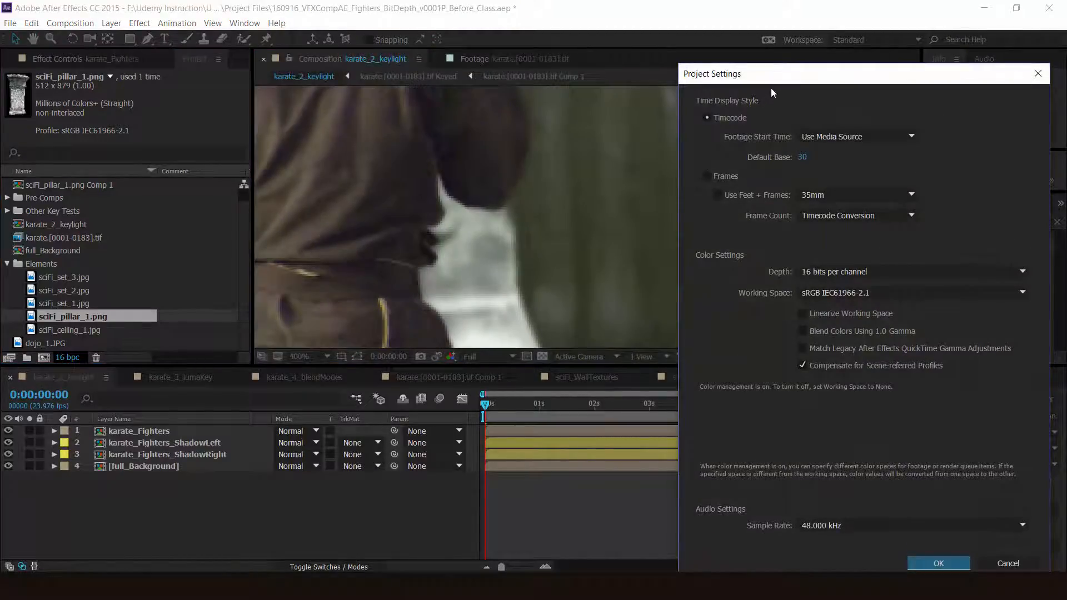
pyautogui.click(912, 271)
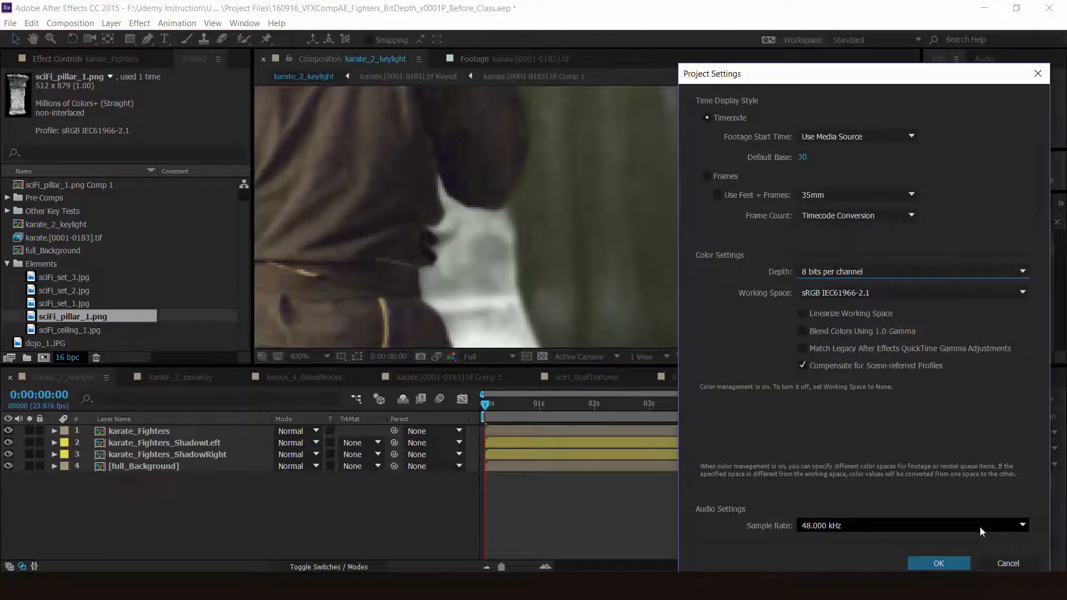
pyautogui.click(938, 564)
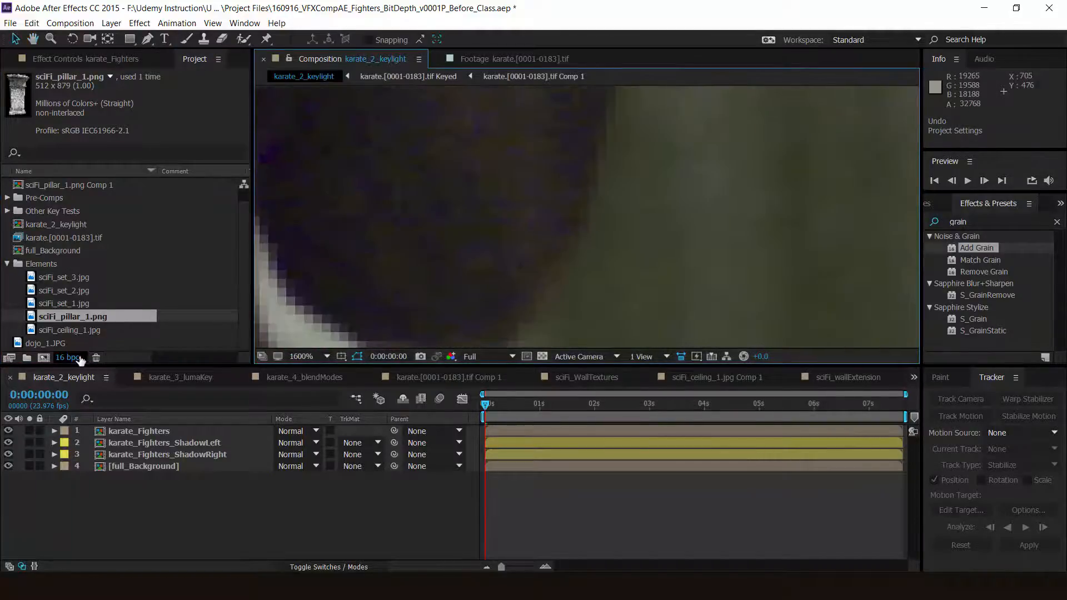
pyautogui.click(911, 271)
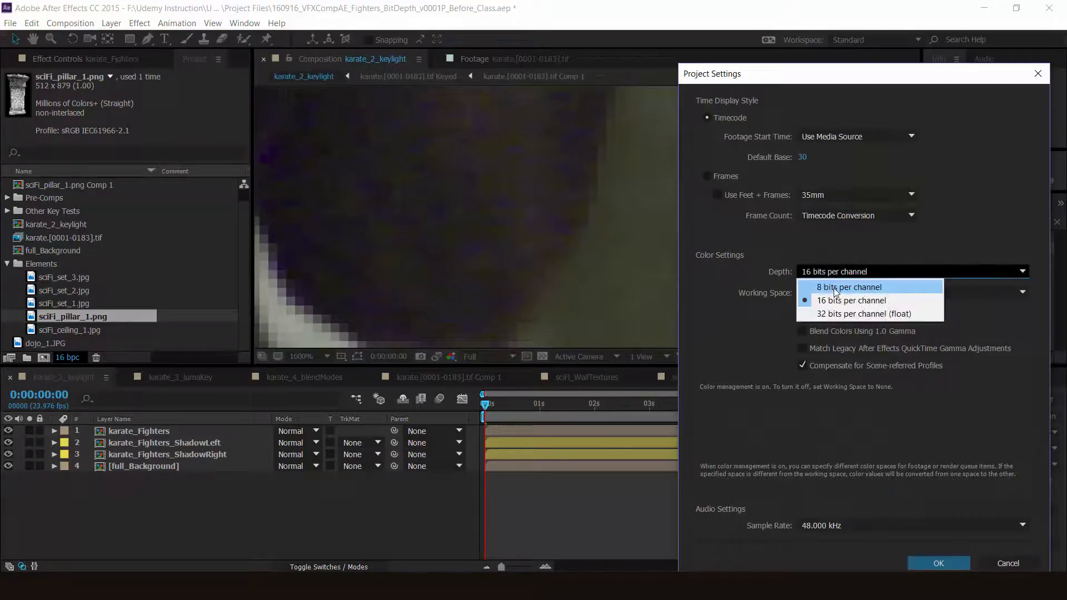
pyautogui.click(848, 287)
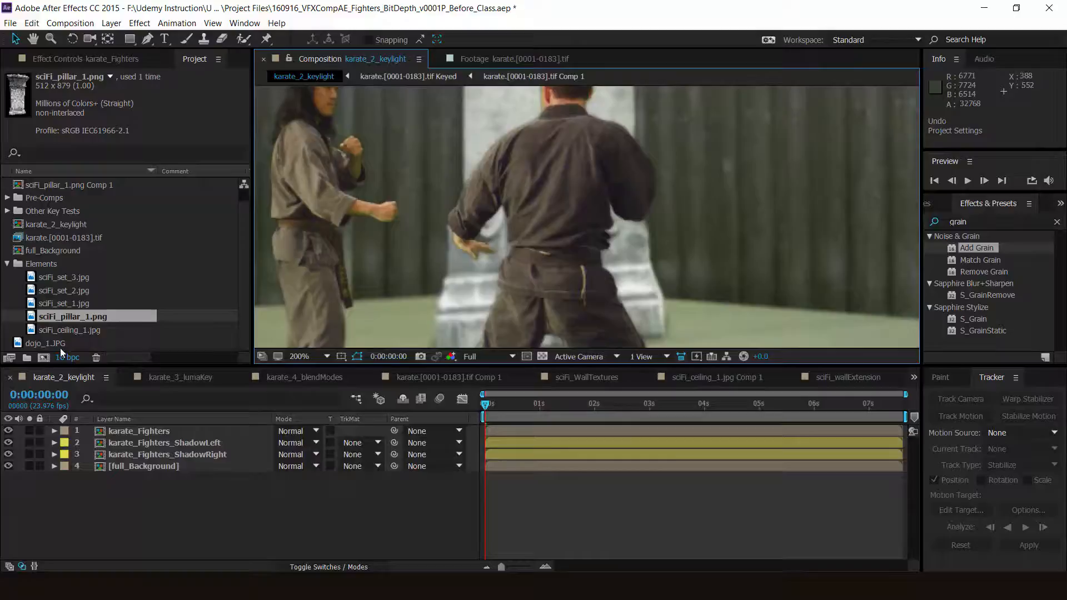
pyautogui.click(912, 292)
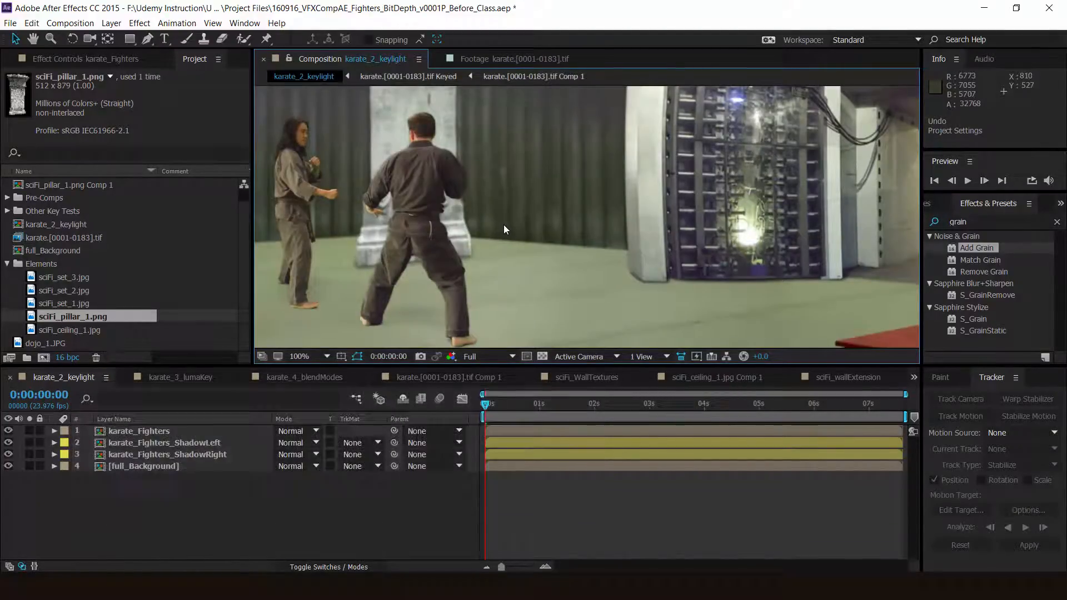
pyautogui.click(298, 356)
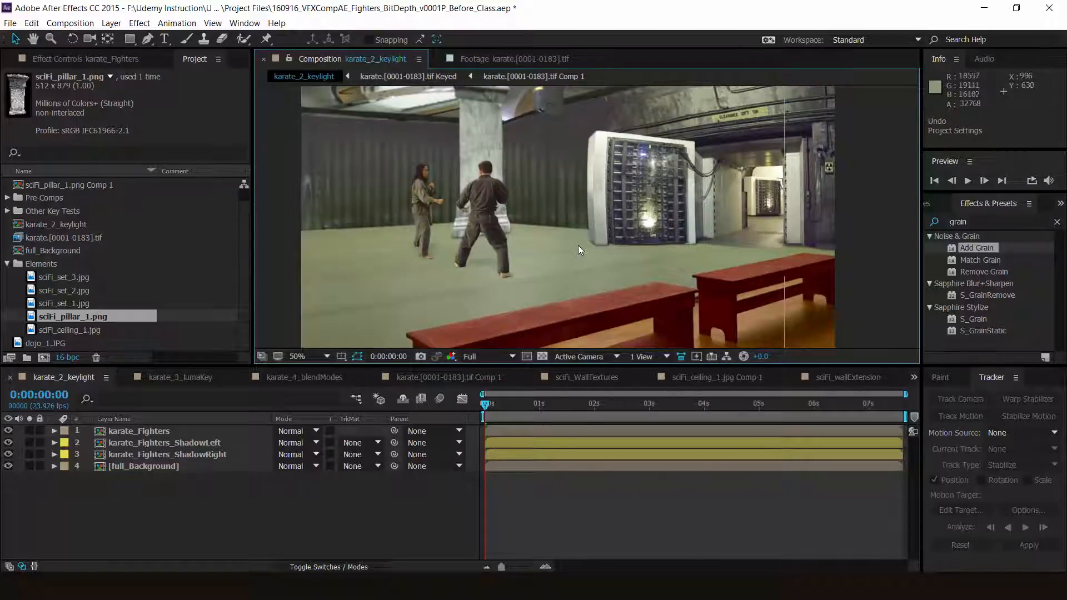
pyautogui.moveTo(581, 251)
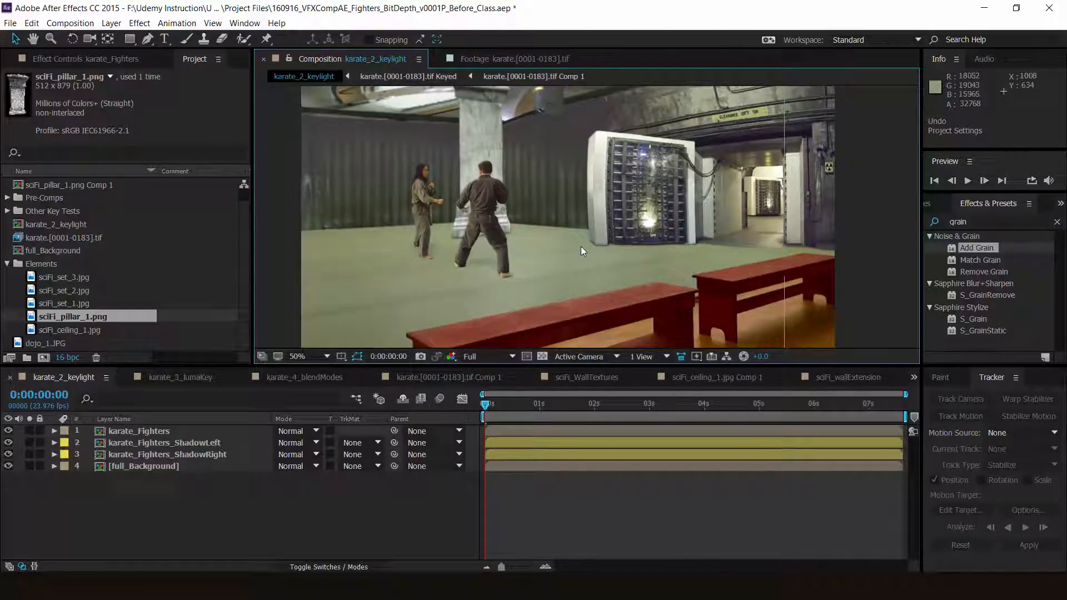